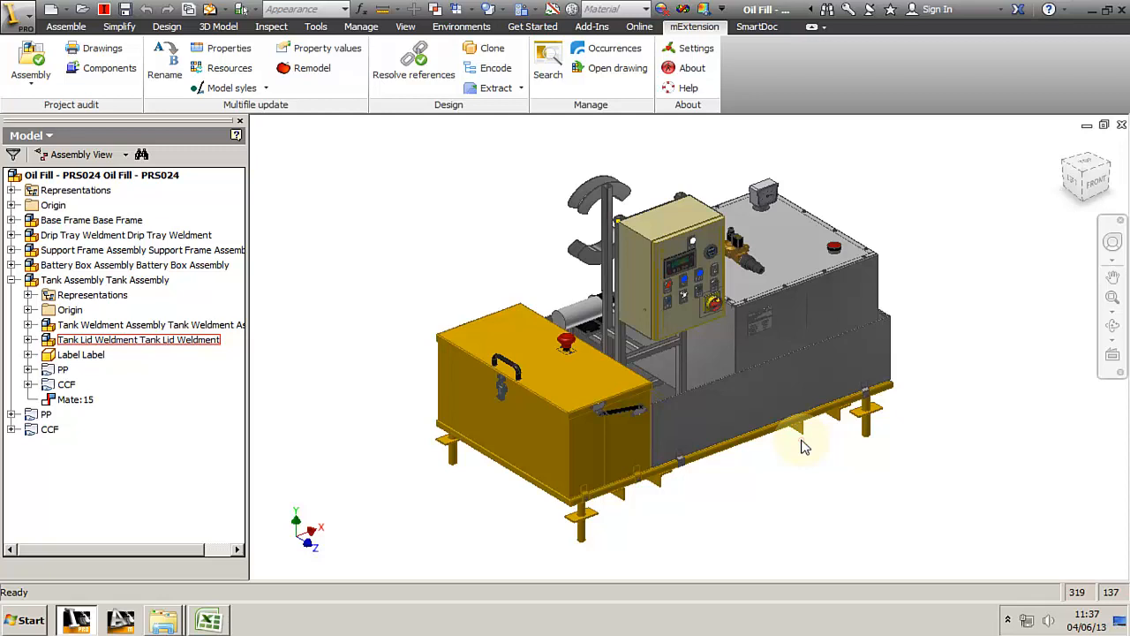
pyautogui.moveTo(804, 451)
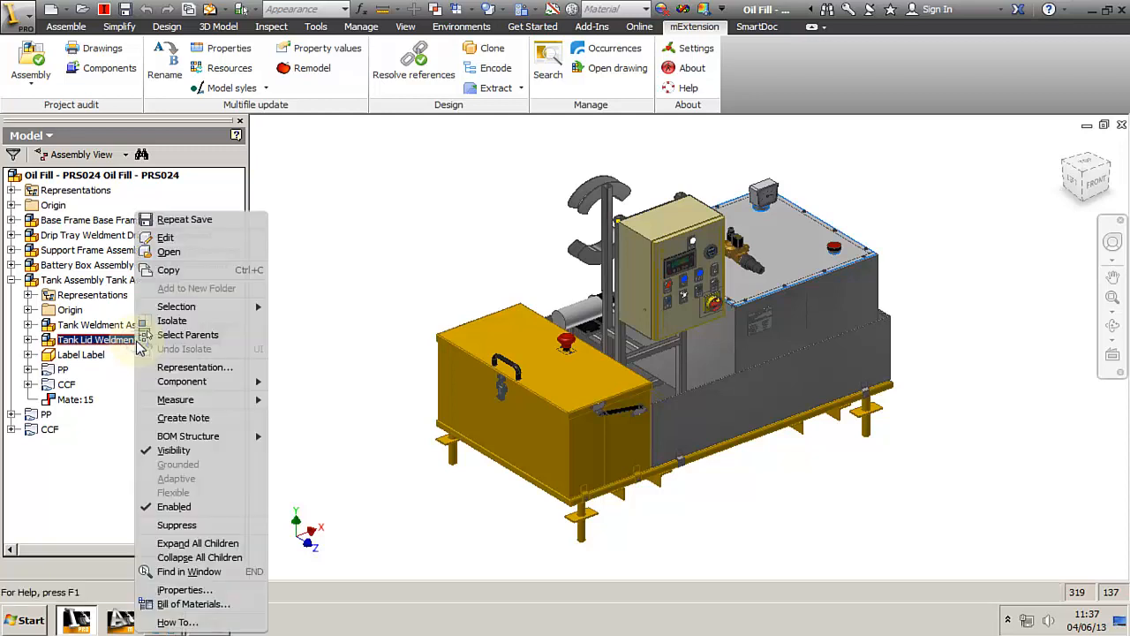
pyautogui.moveTo(198, 256)
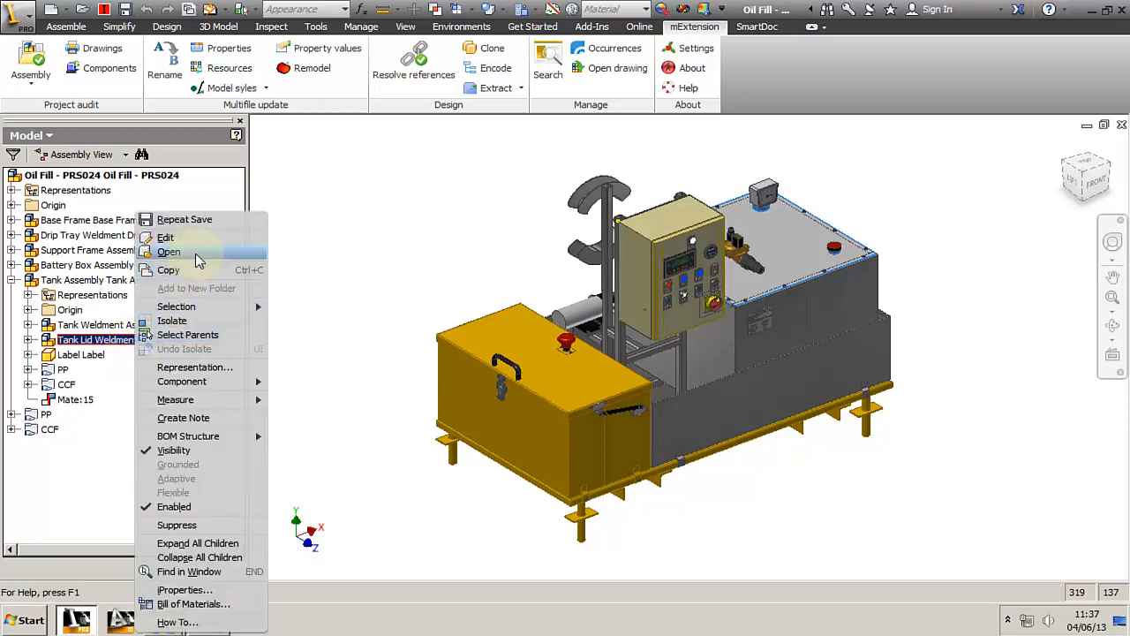
# Step: Open the Tank Lid Weldment sub-assembly from the Model browser in its own window
pyautogui.click(168, 252)
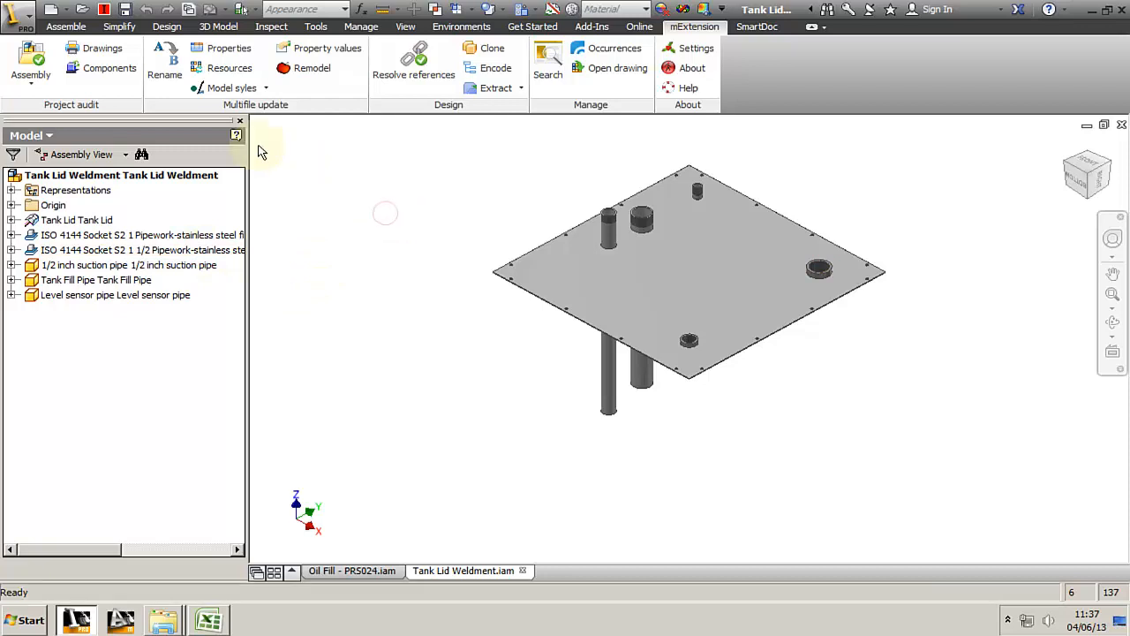
# Step: Start the mExtension Rename wizard and show the maximized list of the weldment's referenced files
pyautogui.click(164, 62)
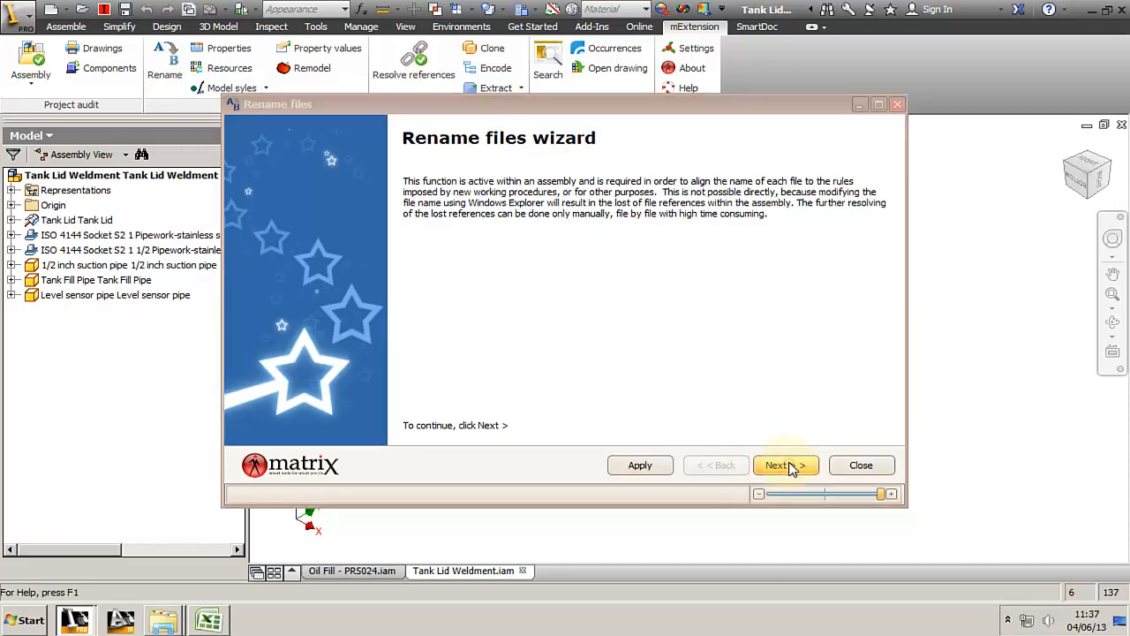
pyautogui.click(785, 465)
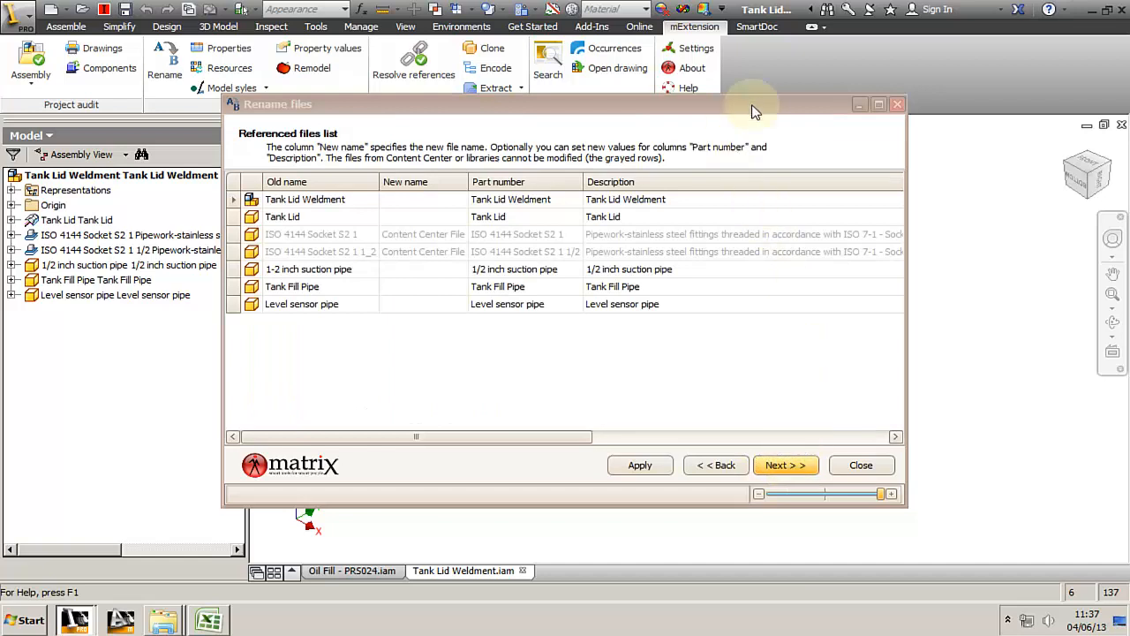
pyautogui.click(878, 104)
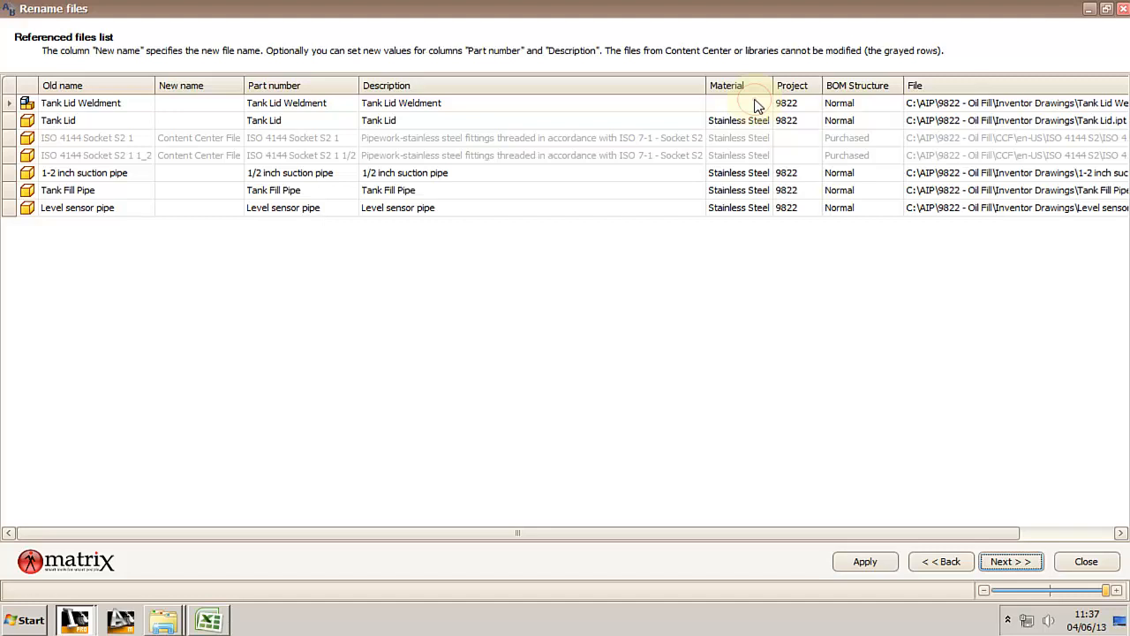
# Step: Filter the file list to paths containing 'Inv' and select the five part number cells
pyautogui.rightClick(756, 102)
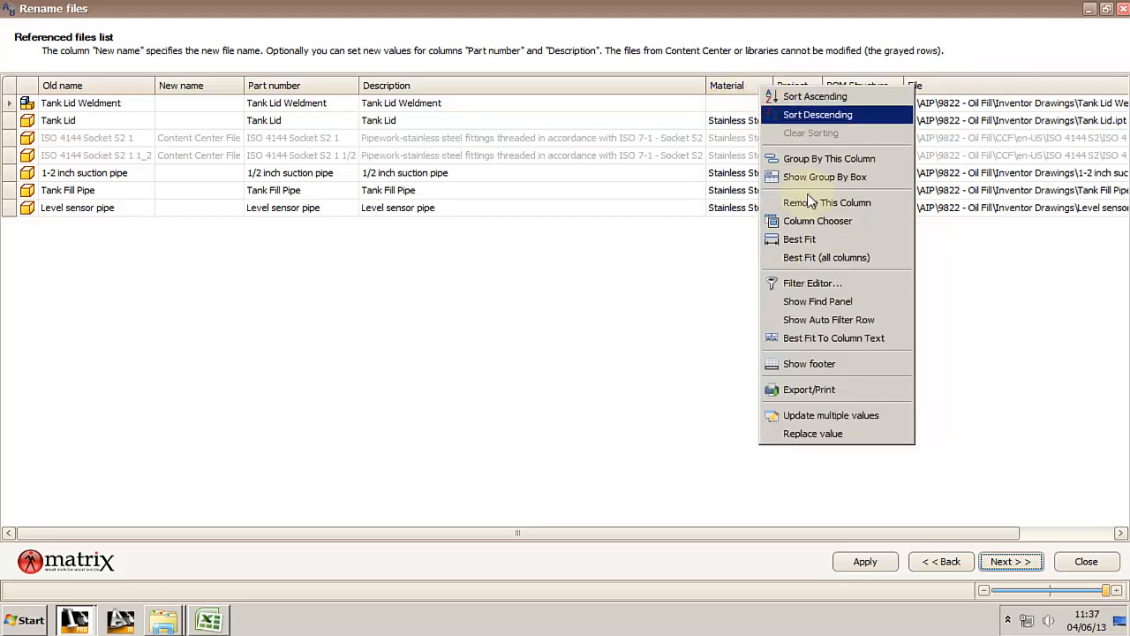
pyautogui.click(812, 283)
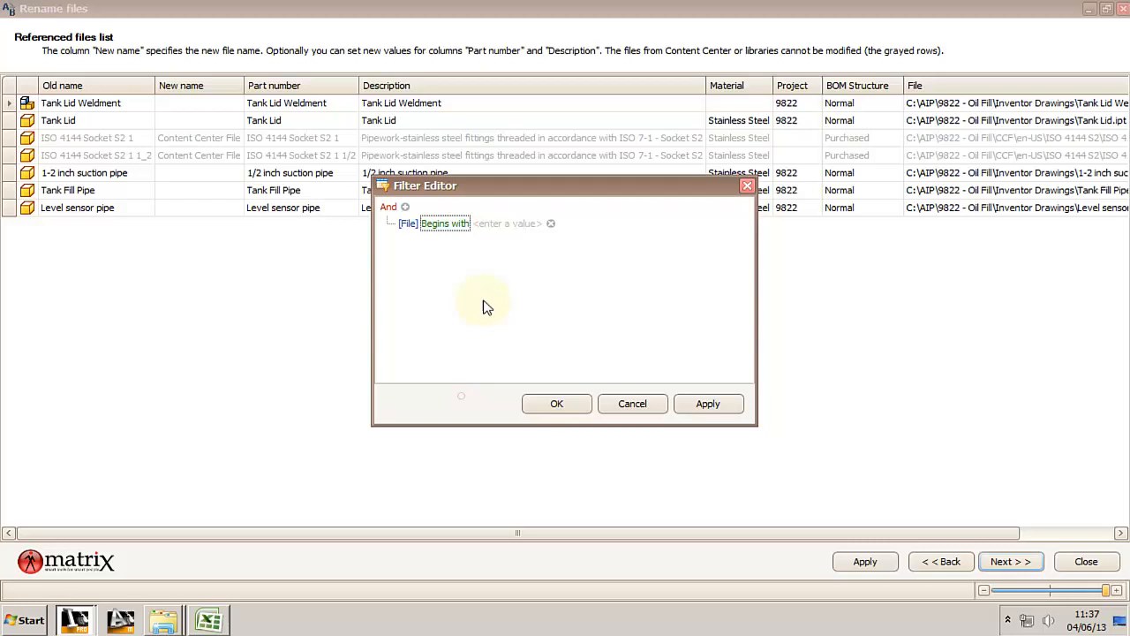
pyautogui.click(445, 222)
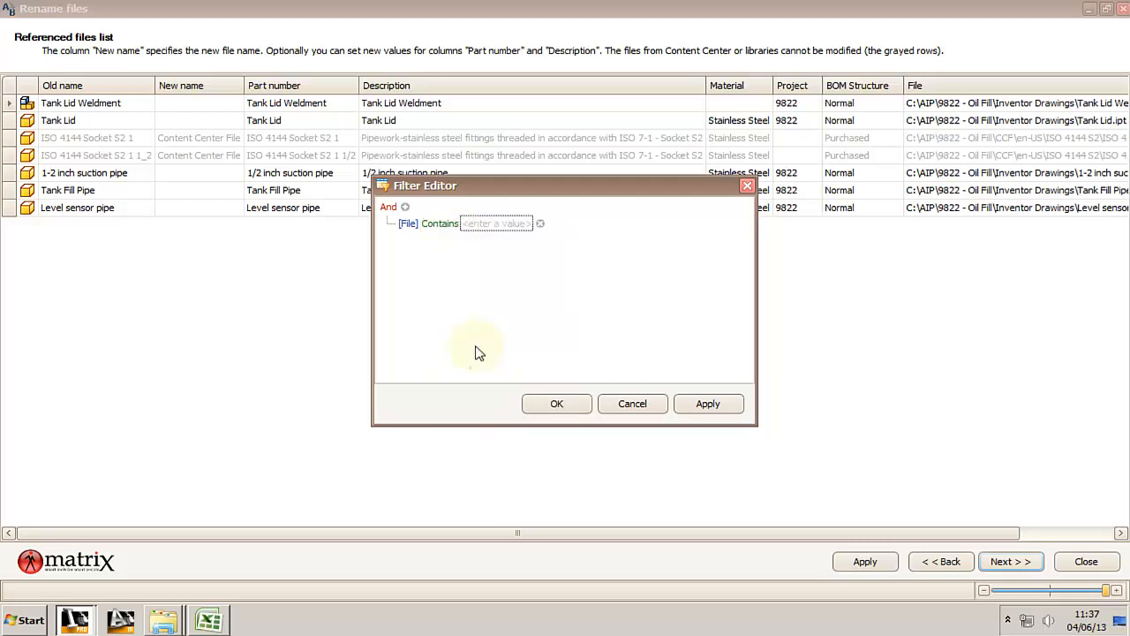
pyautogui.write('Inv')
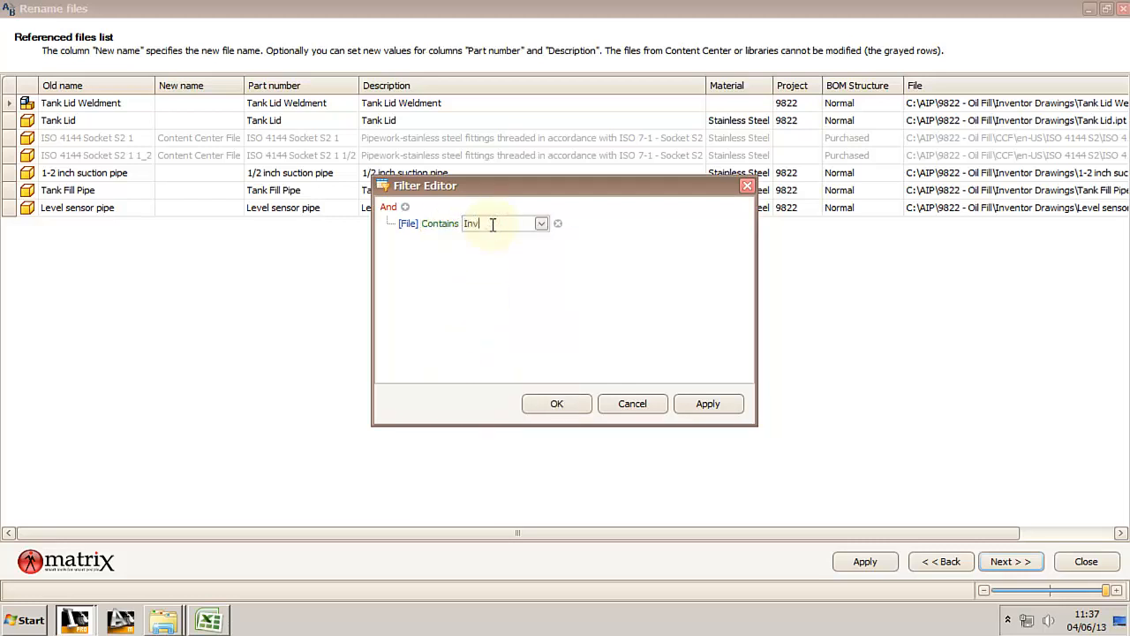
pyautogui.click(556, 404)
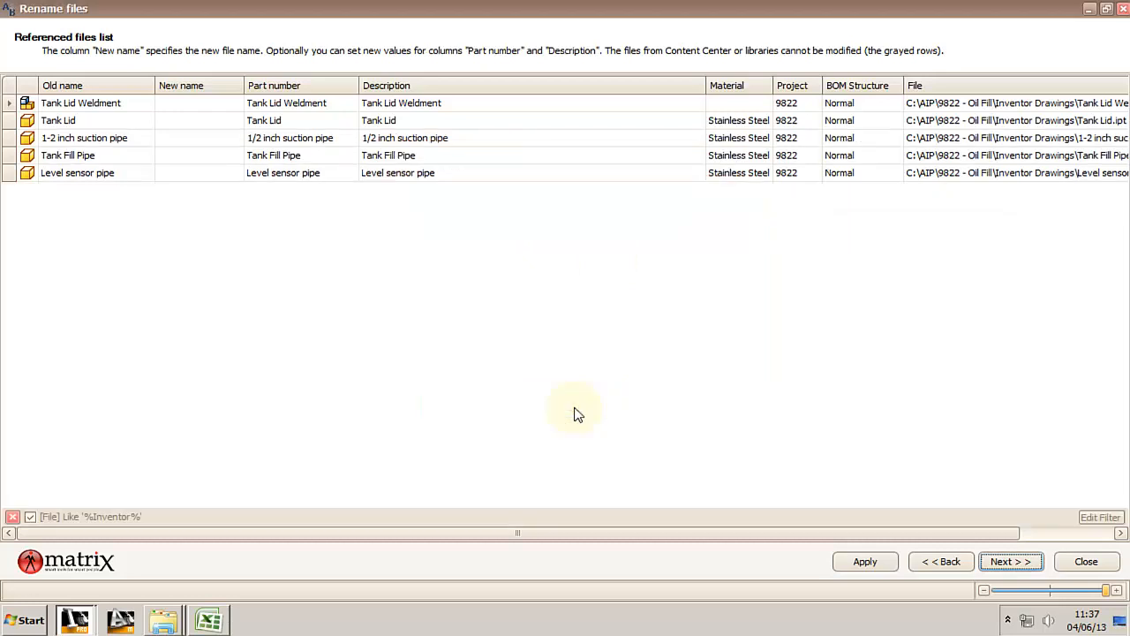
pyautogui.moveTo(300, 103); pyautogui.dragTo(300, 154)
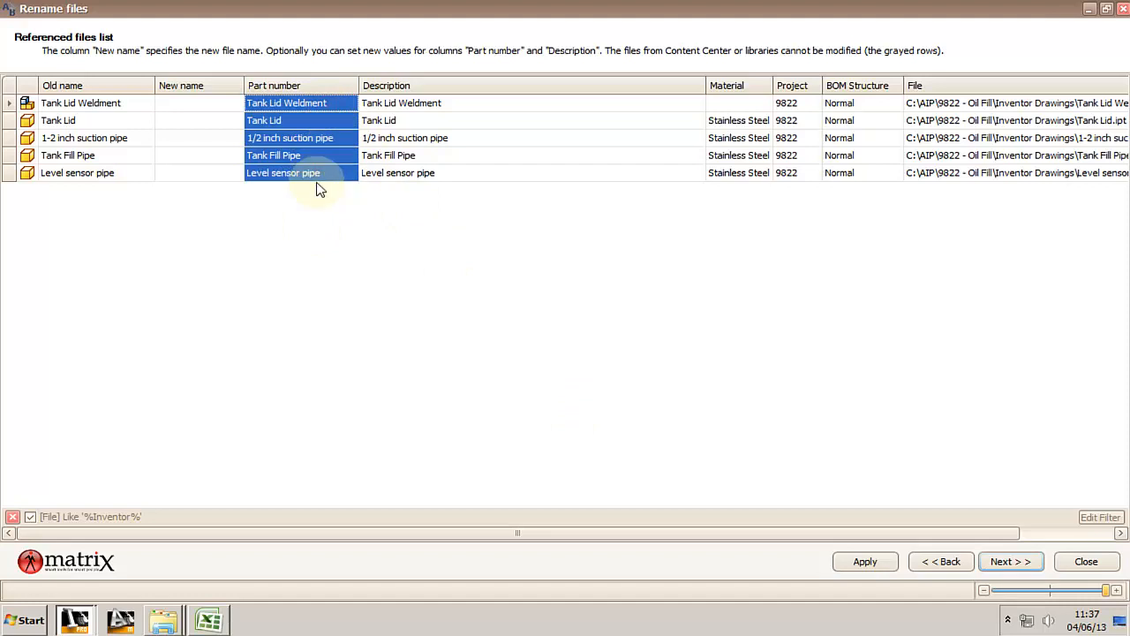
pyautogui.moveTo(120, 131)
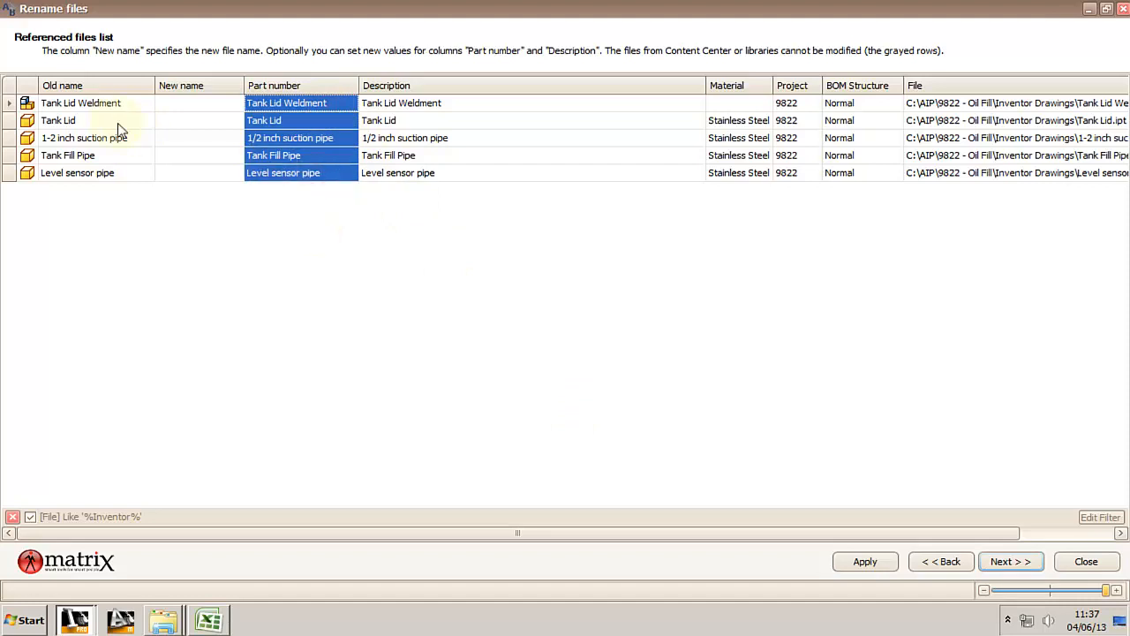
pyautogui.moveTo(160, 421)
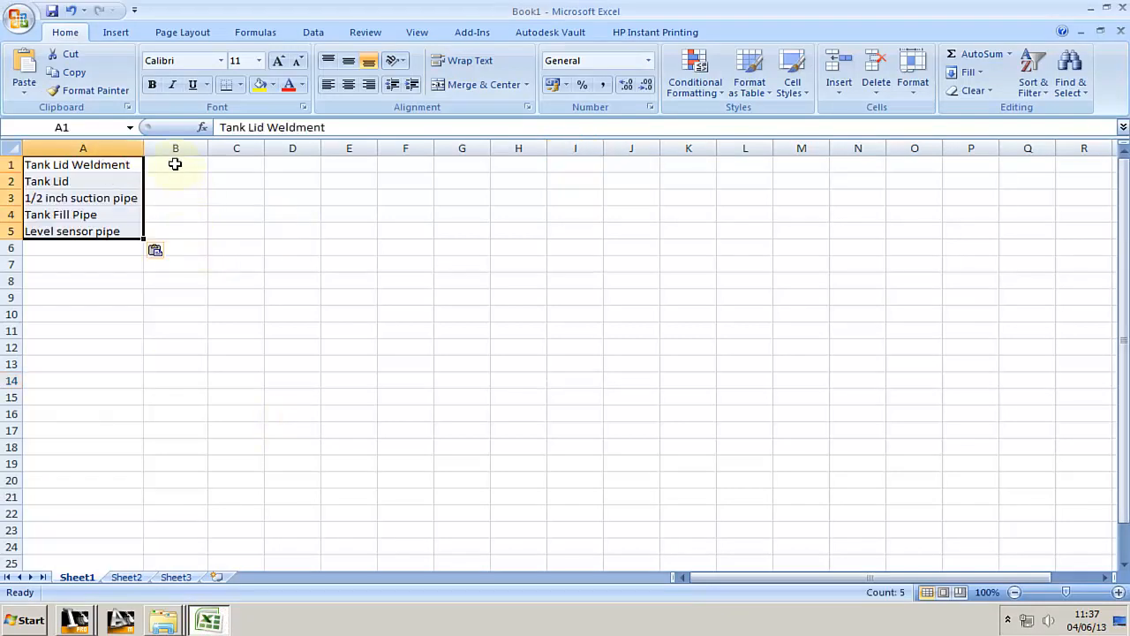
# Step: Enter the sequential part numbers 9822-110-1 through 9822-110-1-4 in Excel column B
pyautogui.write('9822-110-1')
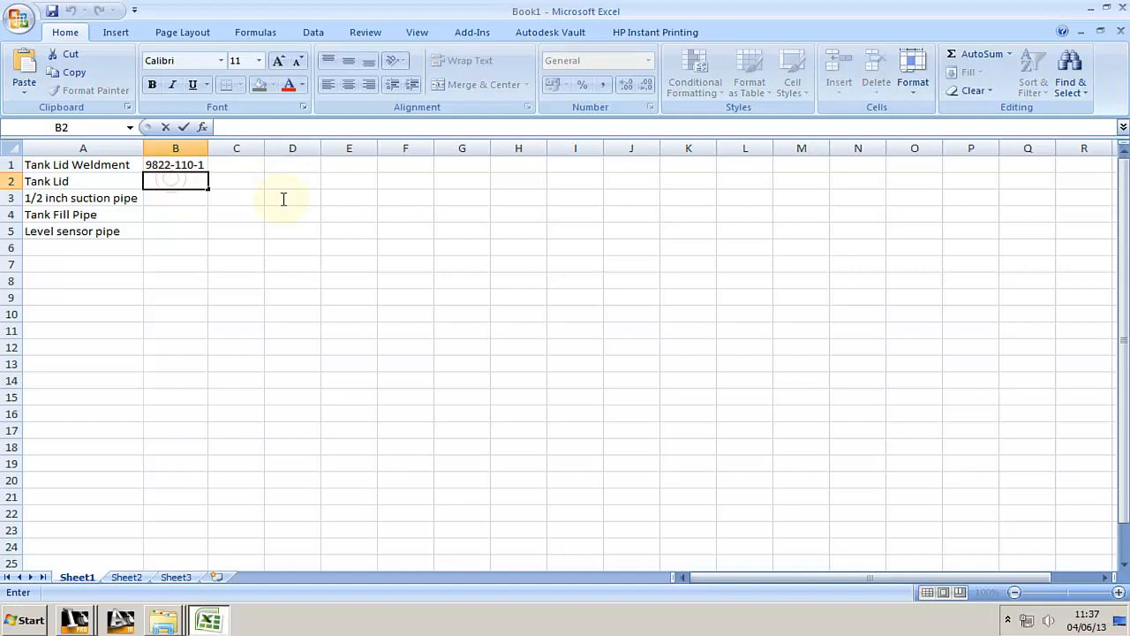
pyautogui.write('9822-11')
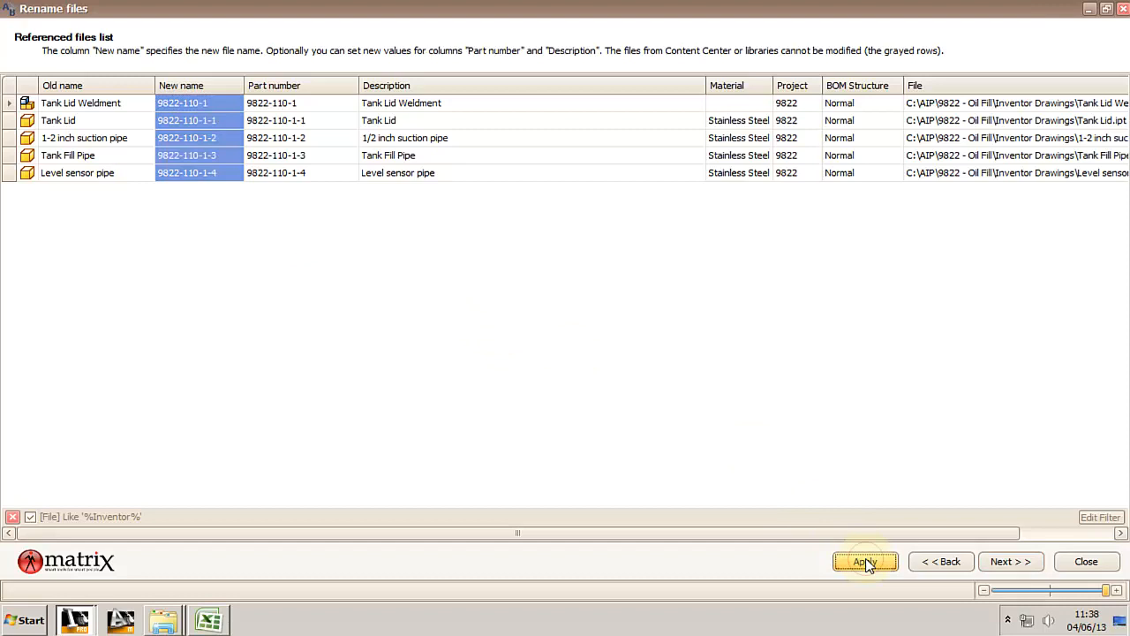
# Step: Rename the five files to their 9822-110 numbers and acknowledge the renamed-documents report
pyautogui.click(865, 561)
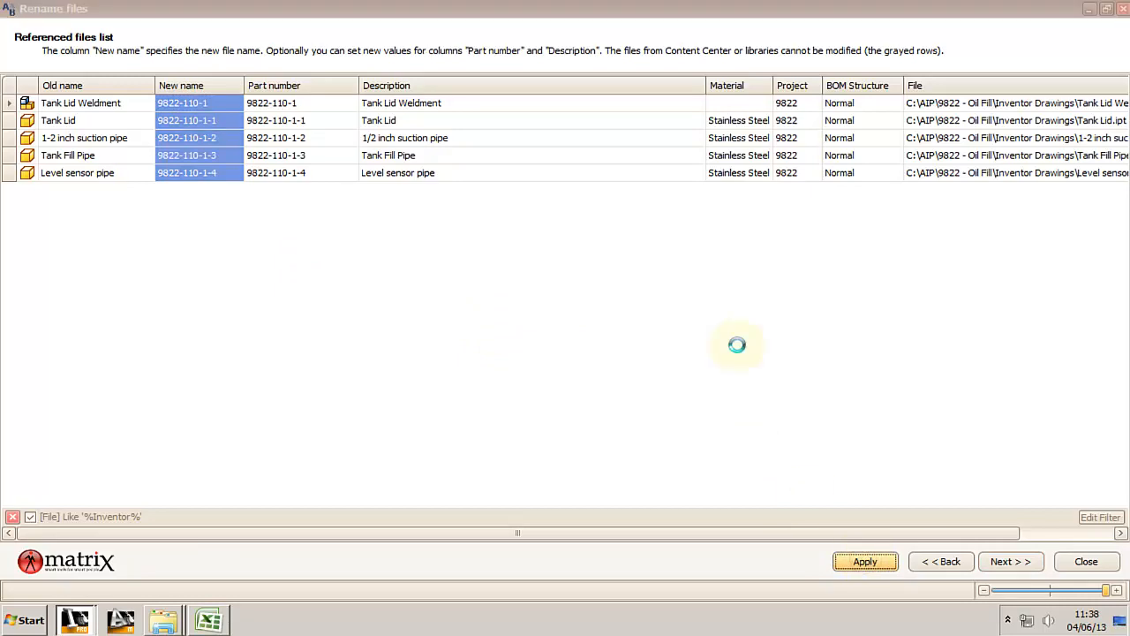
pyautogui.click(865, 561)
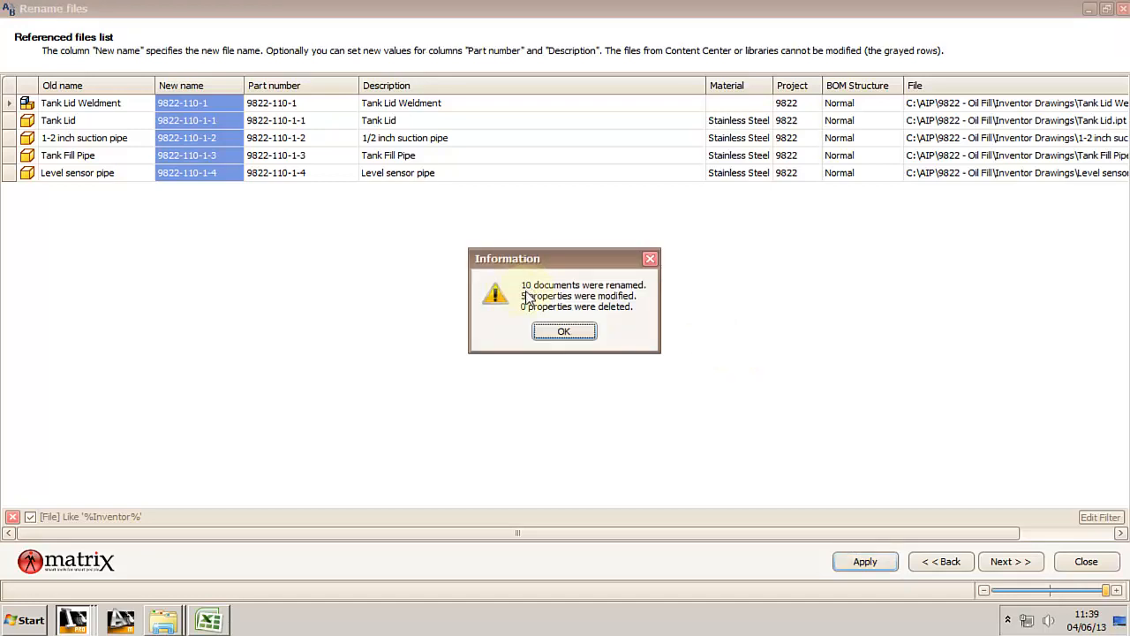
pyautogui.moveTo(308, 194)
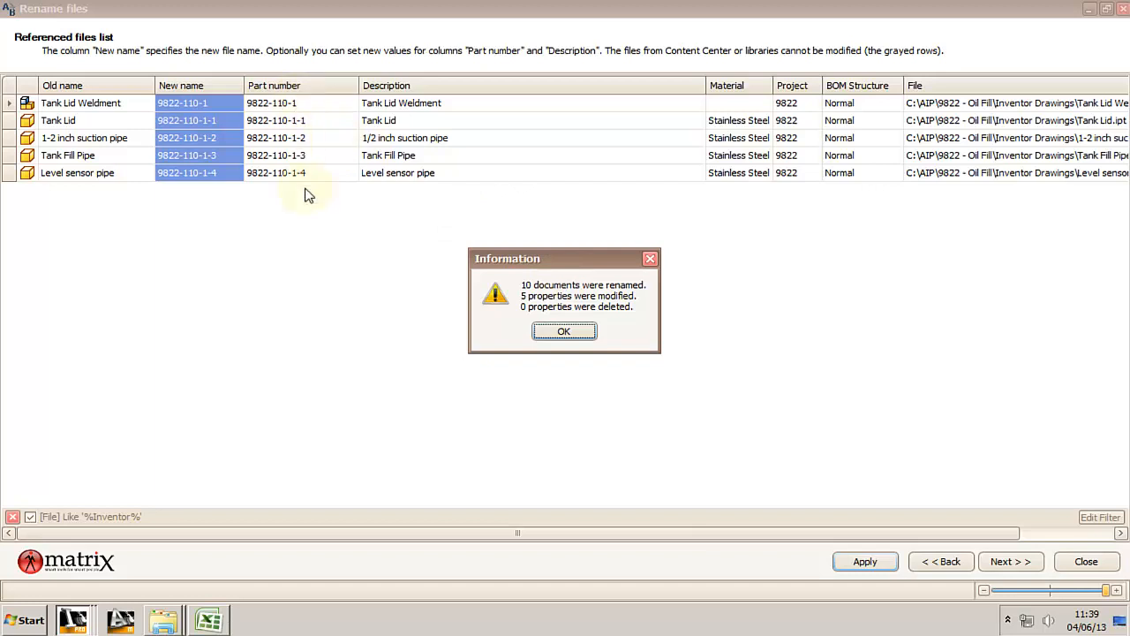
pyautogui.moveTo(235, 126)
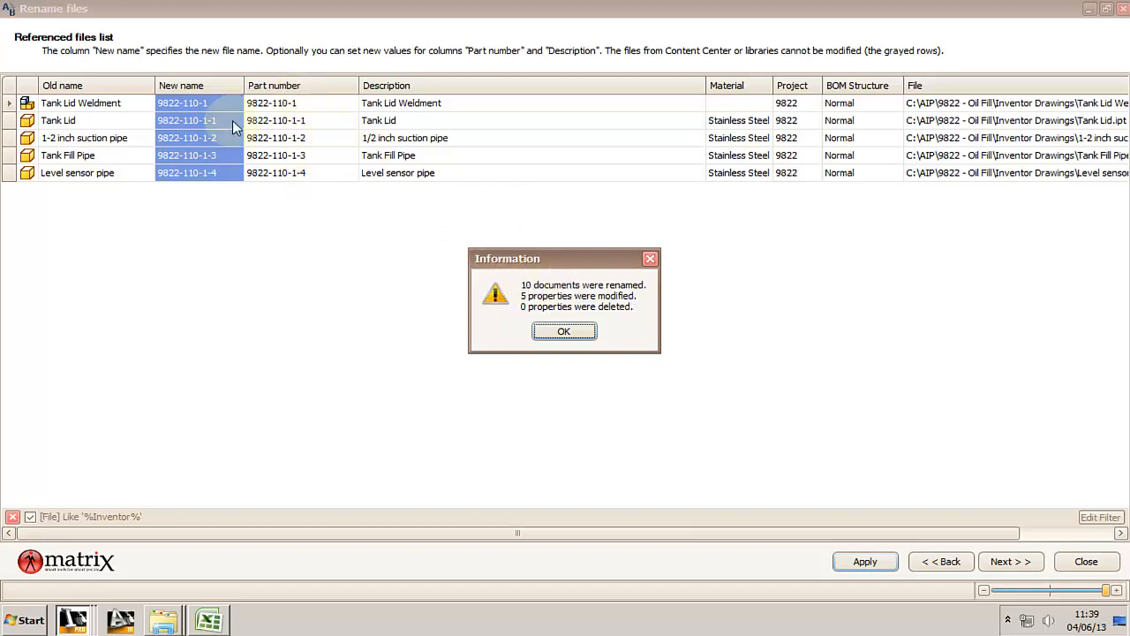
pyautogui.moveTo(159, 124)
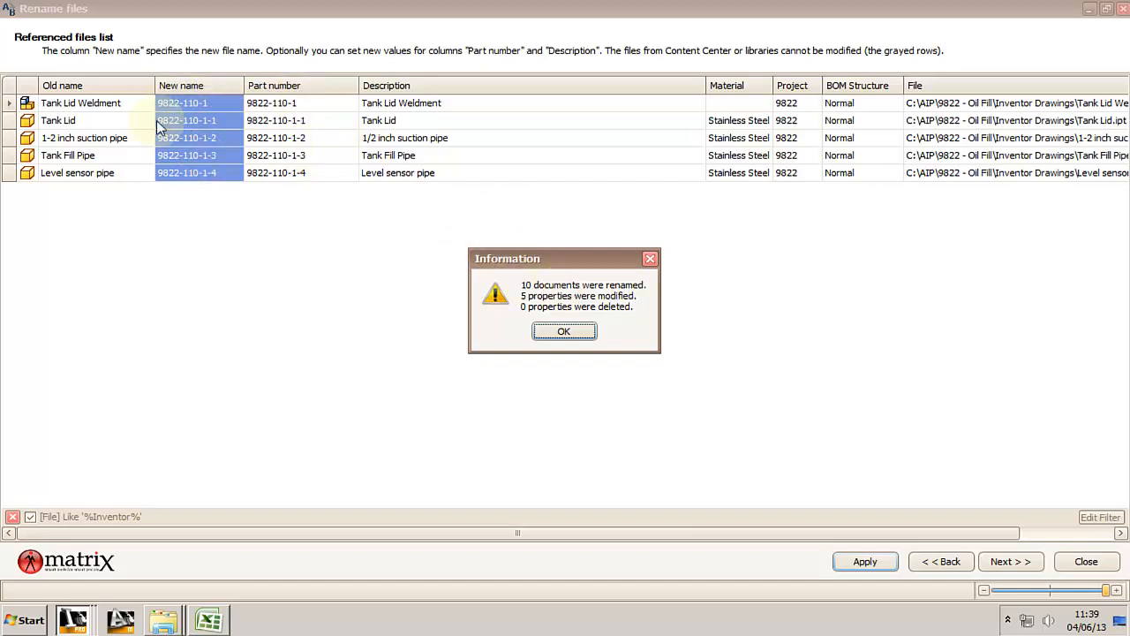
pyautogui.moveTo(234, 138)
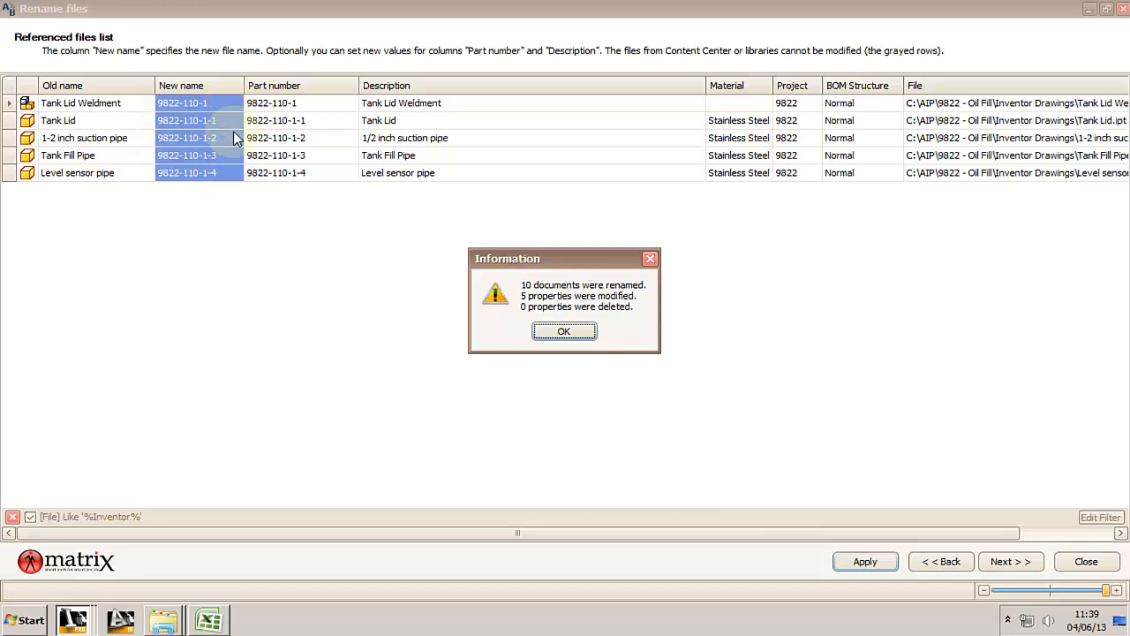
pyautogui.moveTo(529, 296)
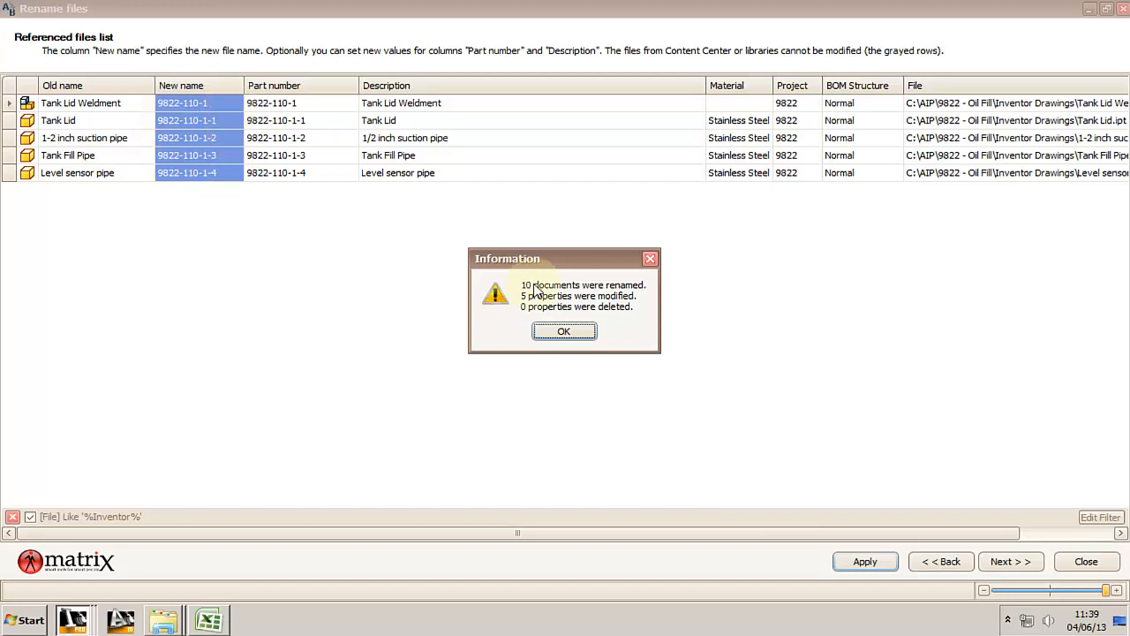
pyautogui.moveTo(557, 327)
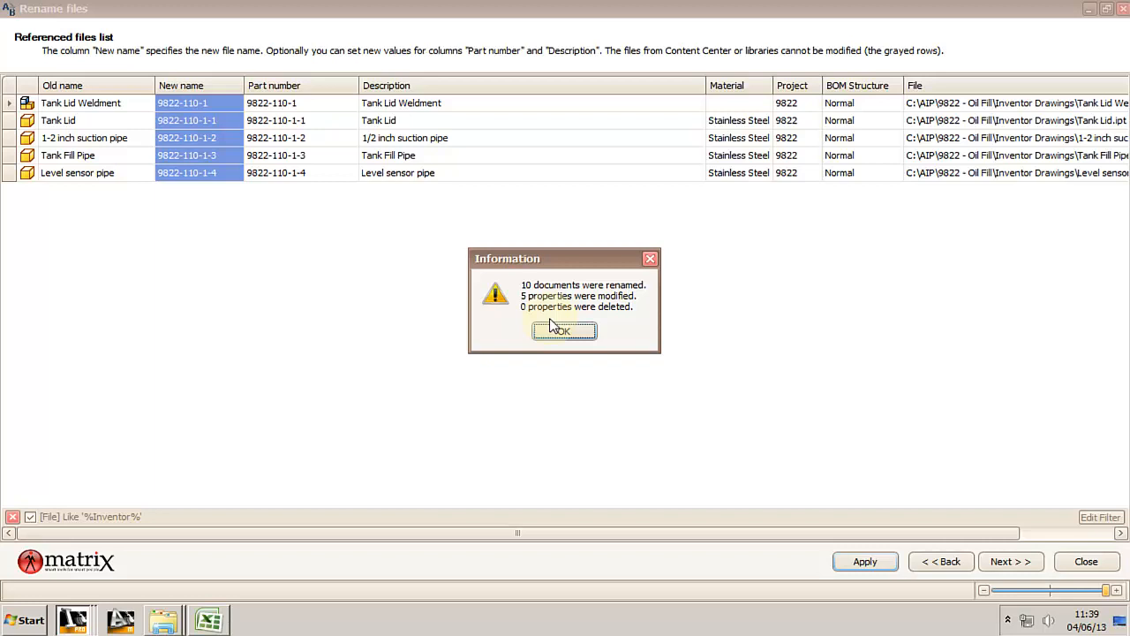
pyautogui.moveTo(519, 307)
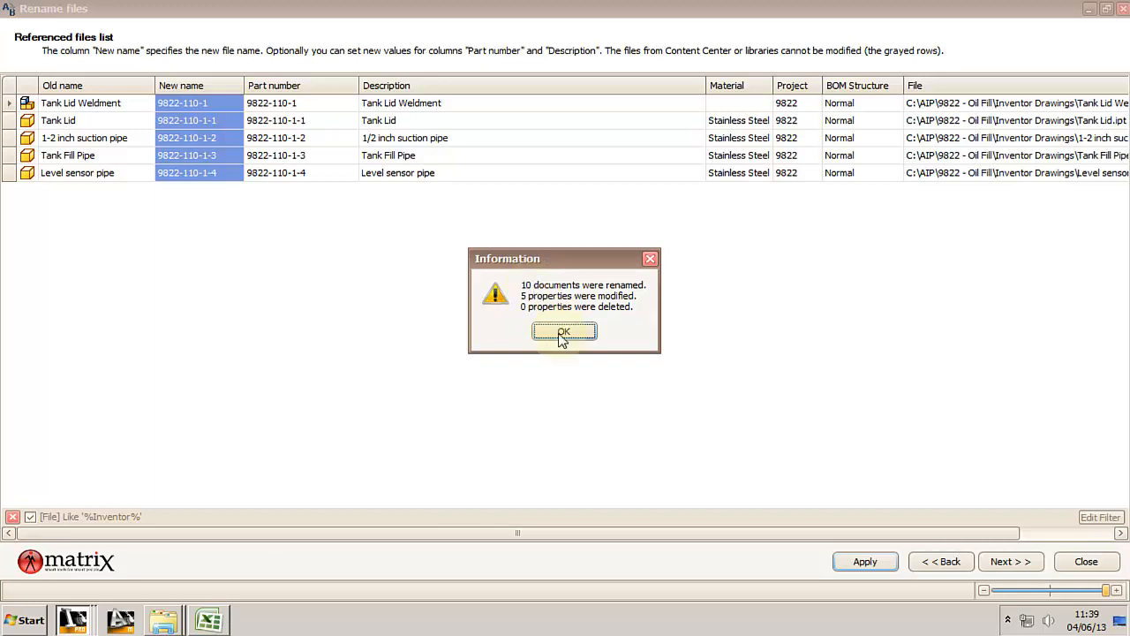
pyautogui.click(564, 332)
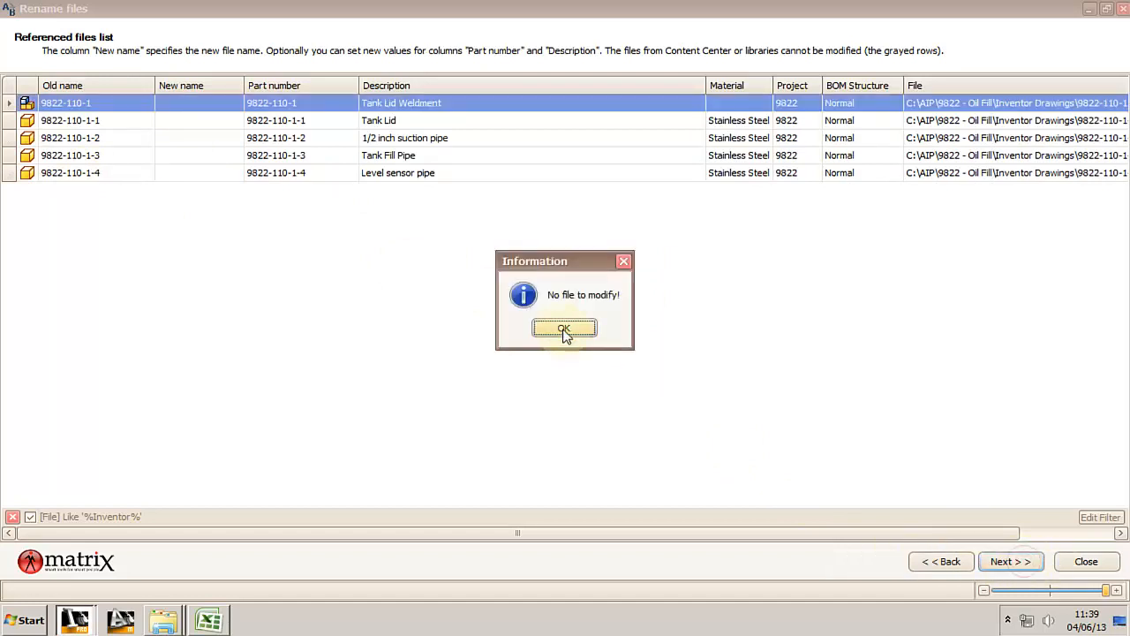
# Step: Dismiss 'No file to modify!', close the wizard, and select the renamed 9822-110-1 assembly
pyautogui.click(563, 328)
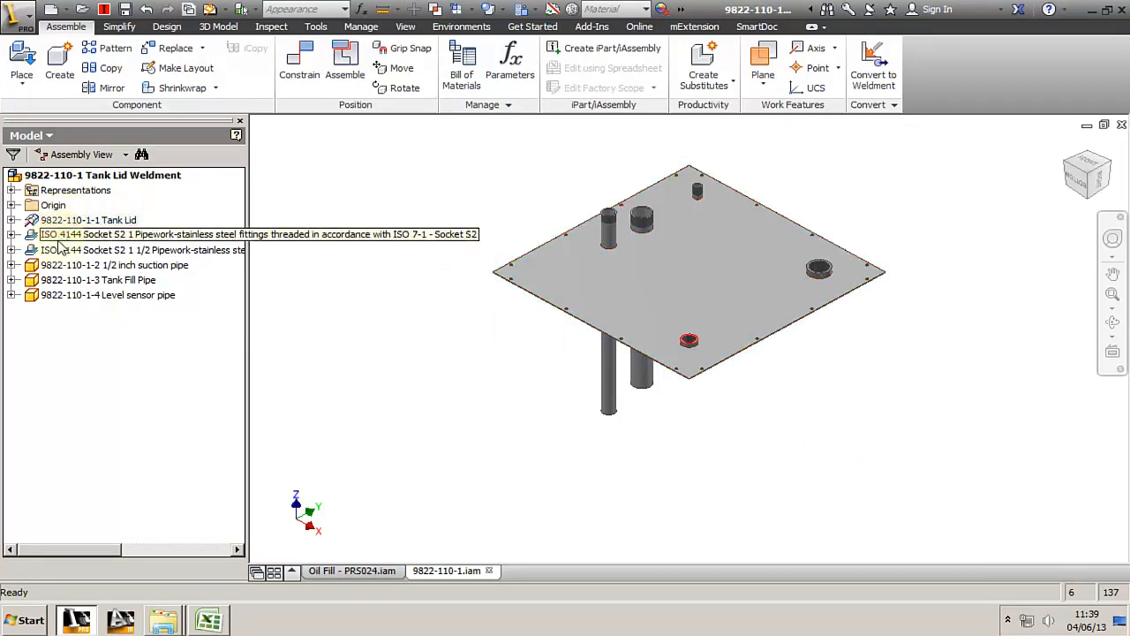
pyautogui.click(87, 219)
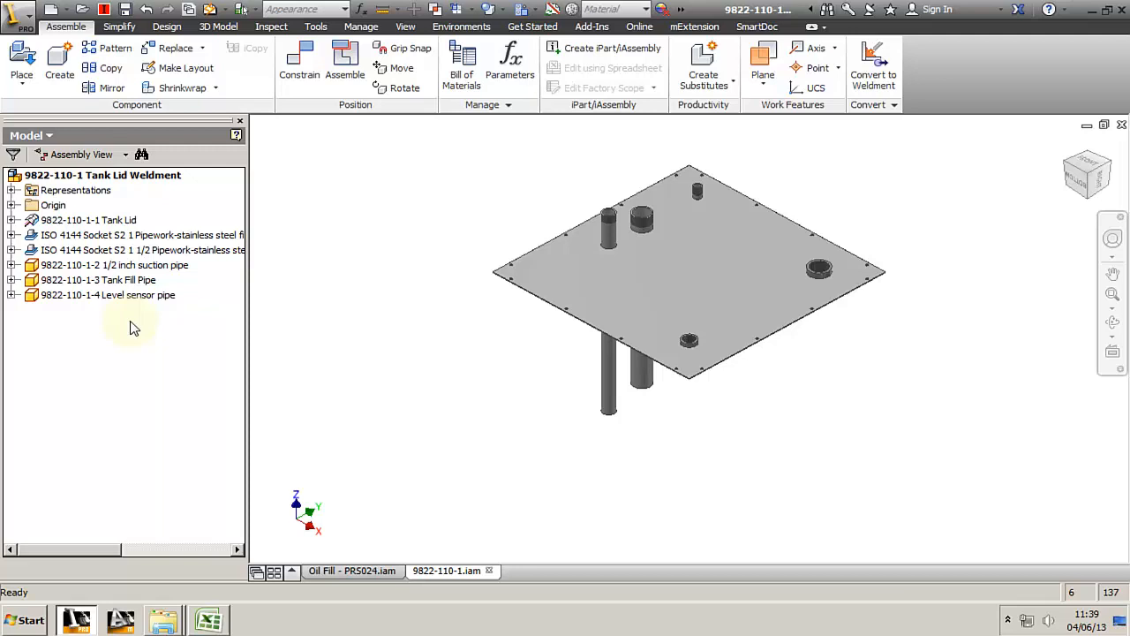
pyautogui.click(103, 174)
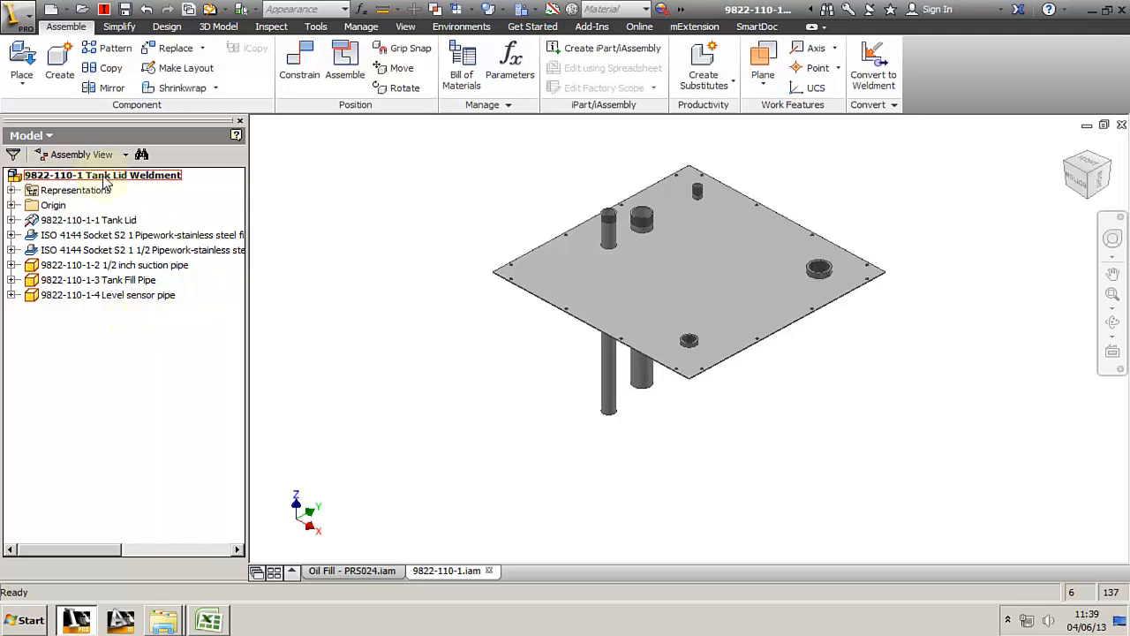
pyautogui.click(108, 295)
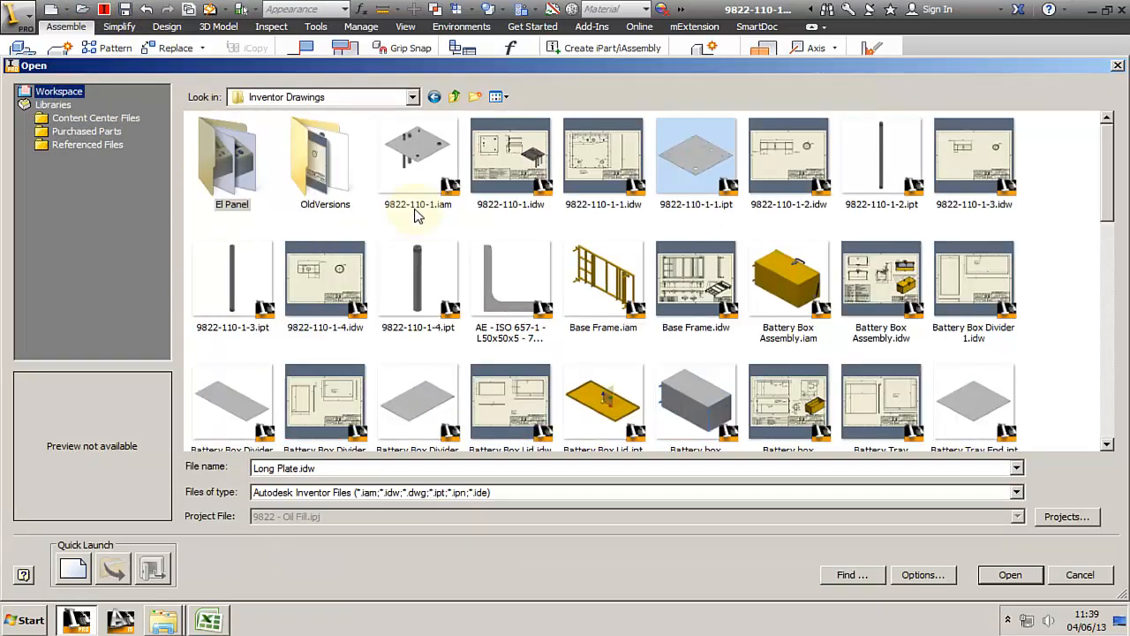
pyautogui.moveTo(605, 205)
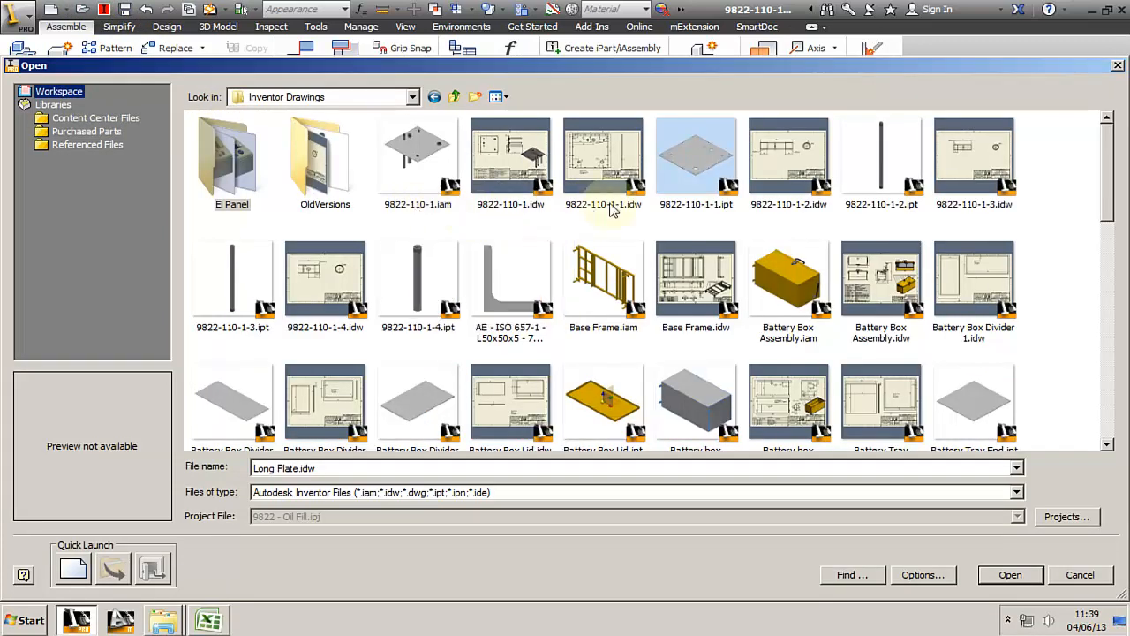
pyautogui.moveTo(1028, 234)
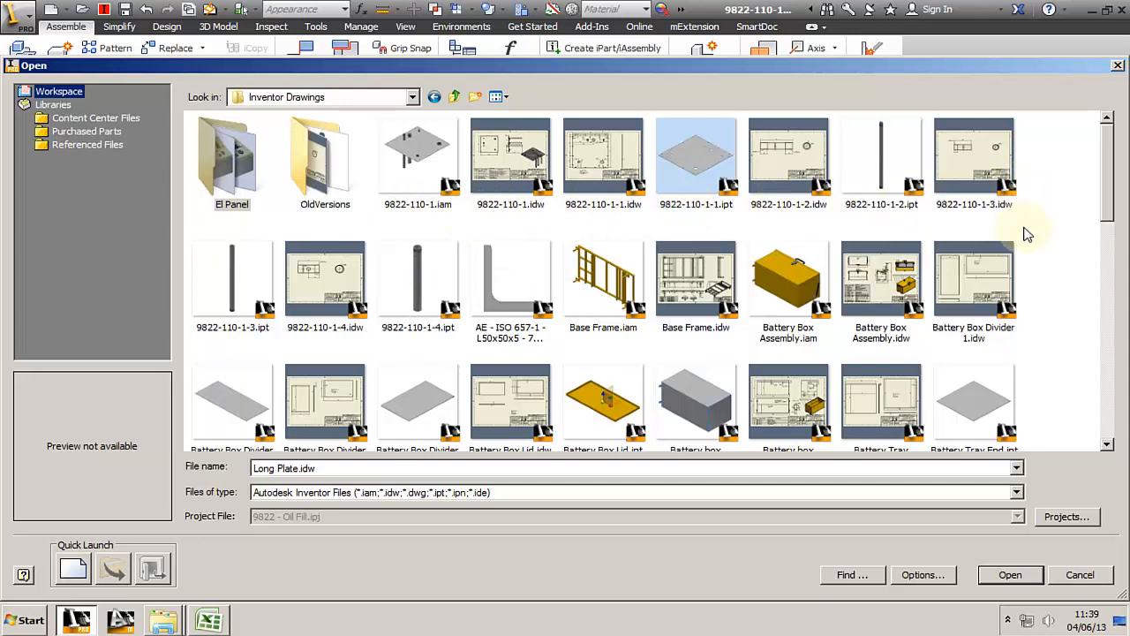
pyautogui.moveTo(857, 234)
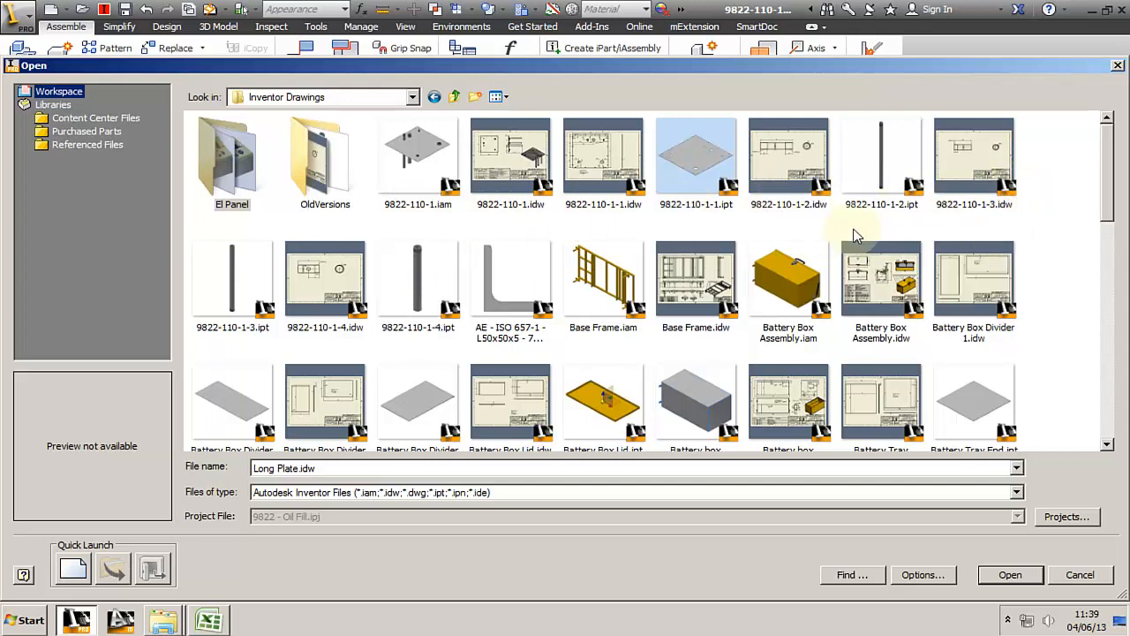
pyautogui.moveTo(337, 281)
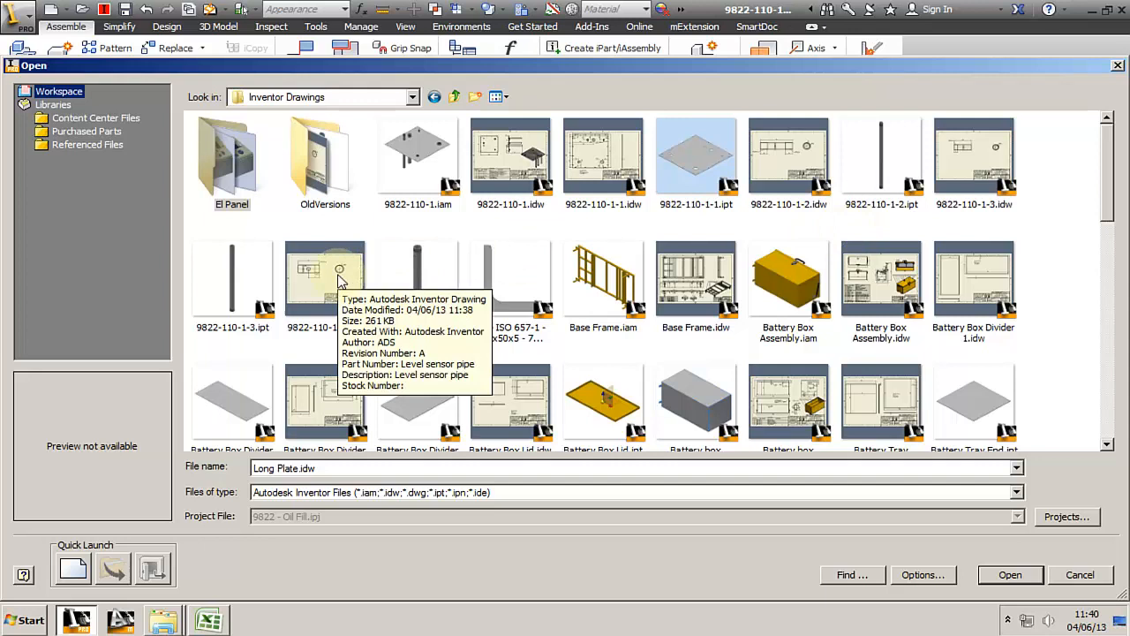
# Step: Open drawing 9822-110-1-1.idw, verify the title block part number, and close it
pyautogui.click(1010, 574)
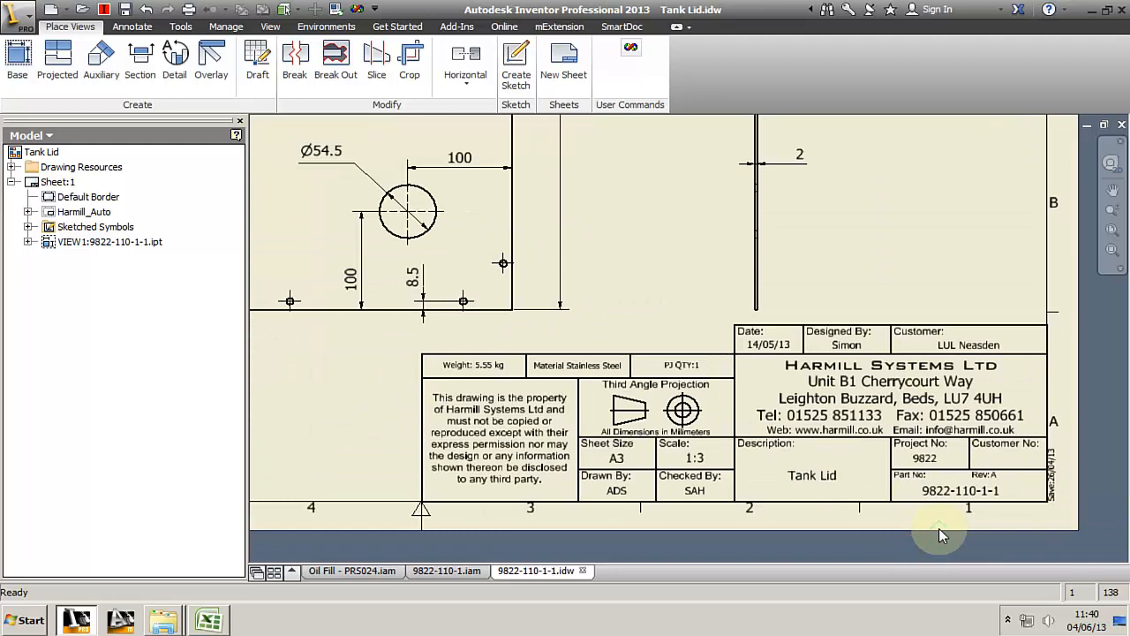
pyautogui.moveTo(834, 499)
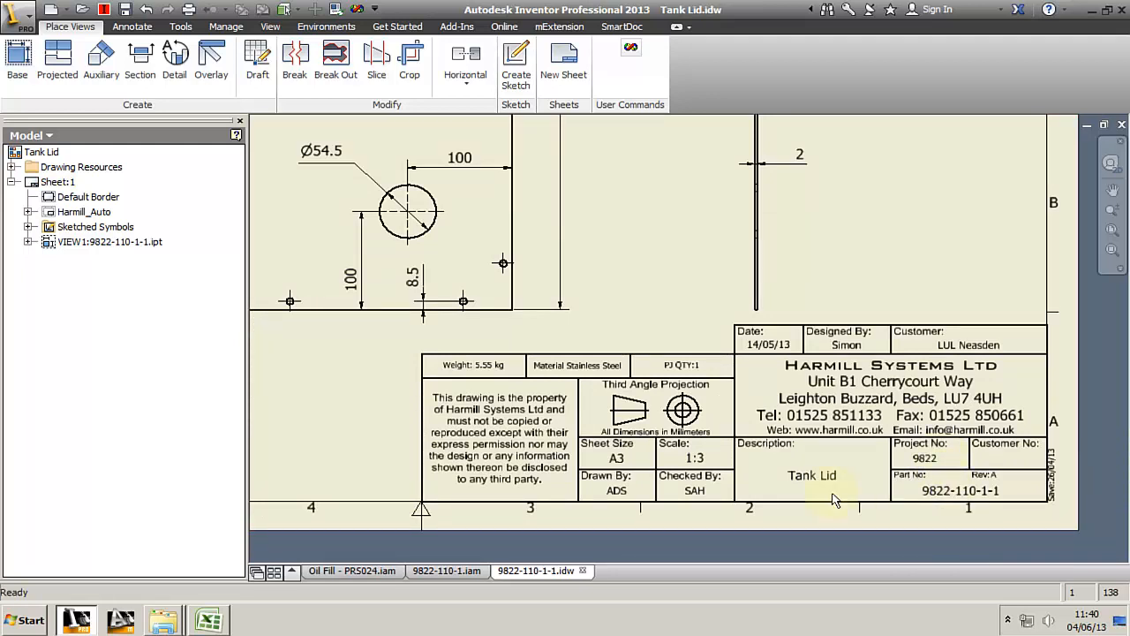
pyautogui.click(448, 571)
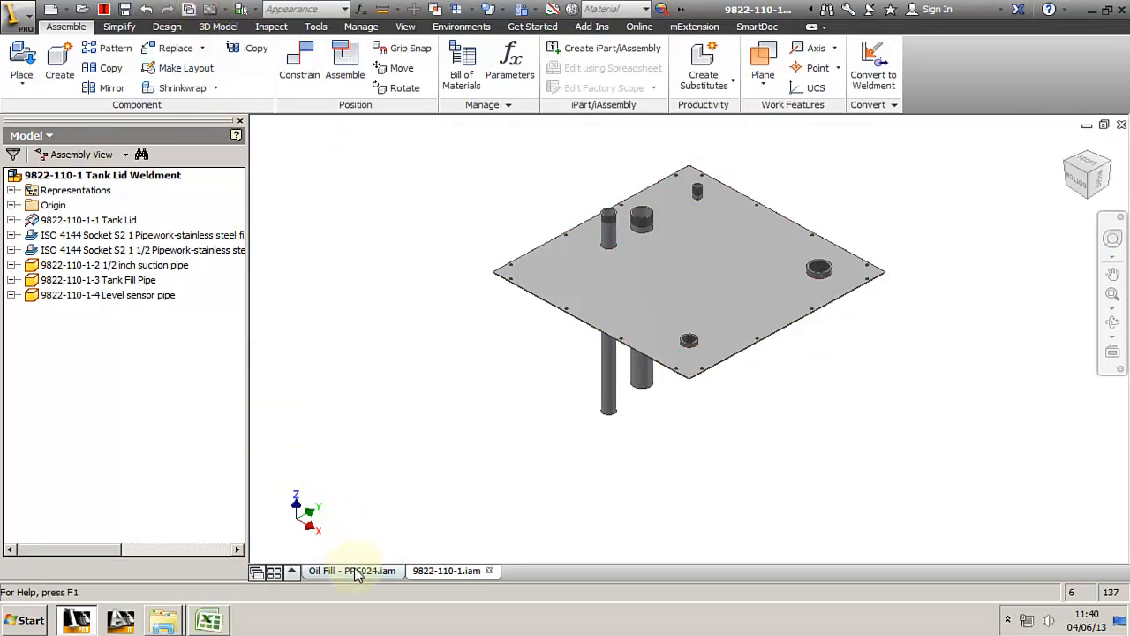
# Step: In the Oil Fill assembly, confirm via iProperties that Tank Lid Weldment references 9822-110-1.iam
pyautogui.click(351, 570)
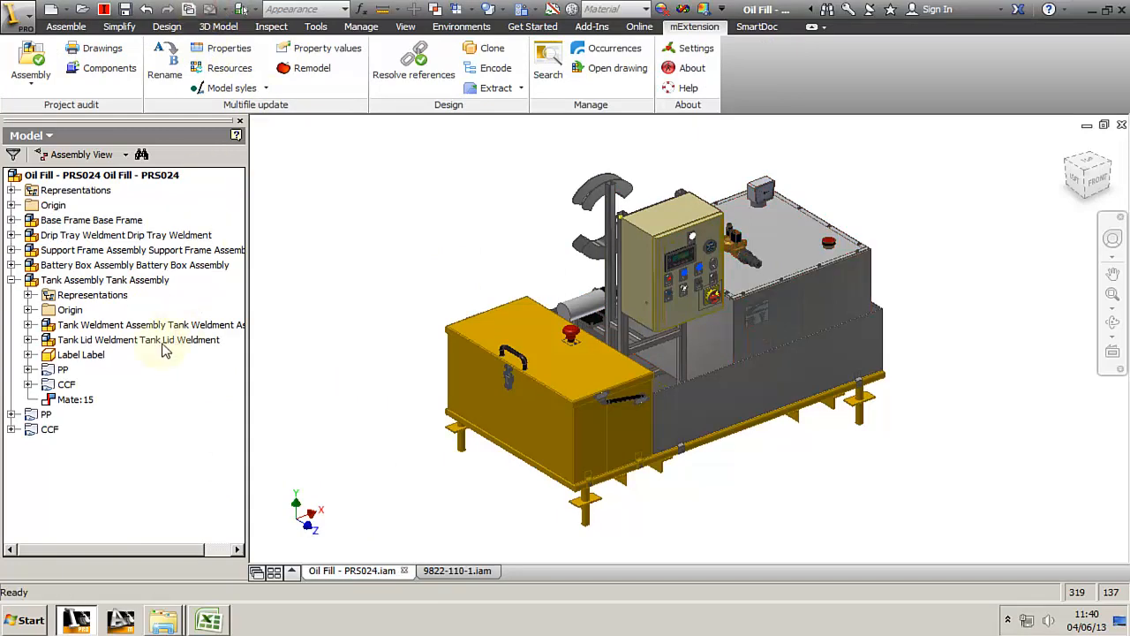
pyautogui.rightClick(139, 339)
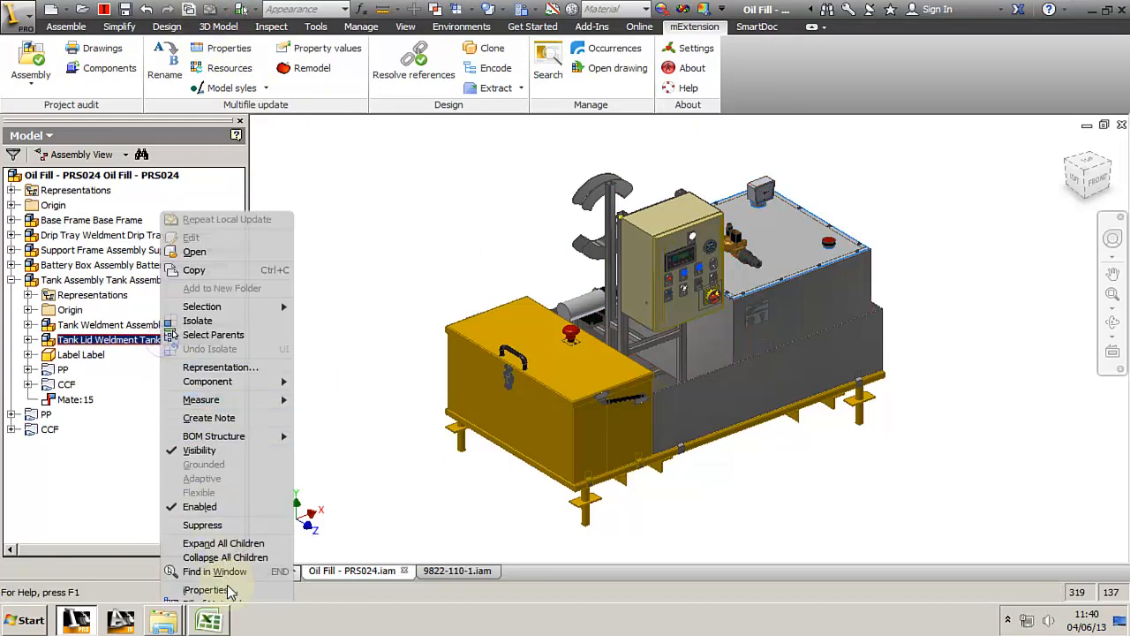
pyautogui.click(207, 590)
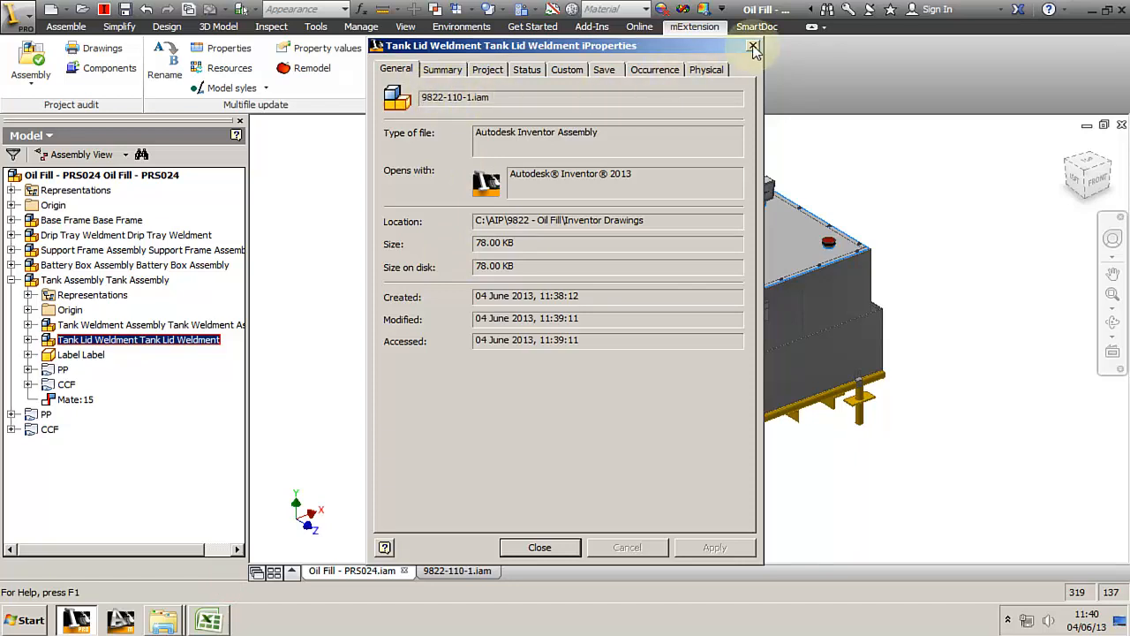
pyautogui.click(750, 46)
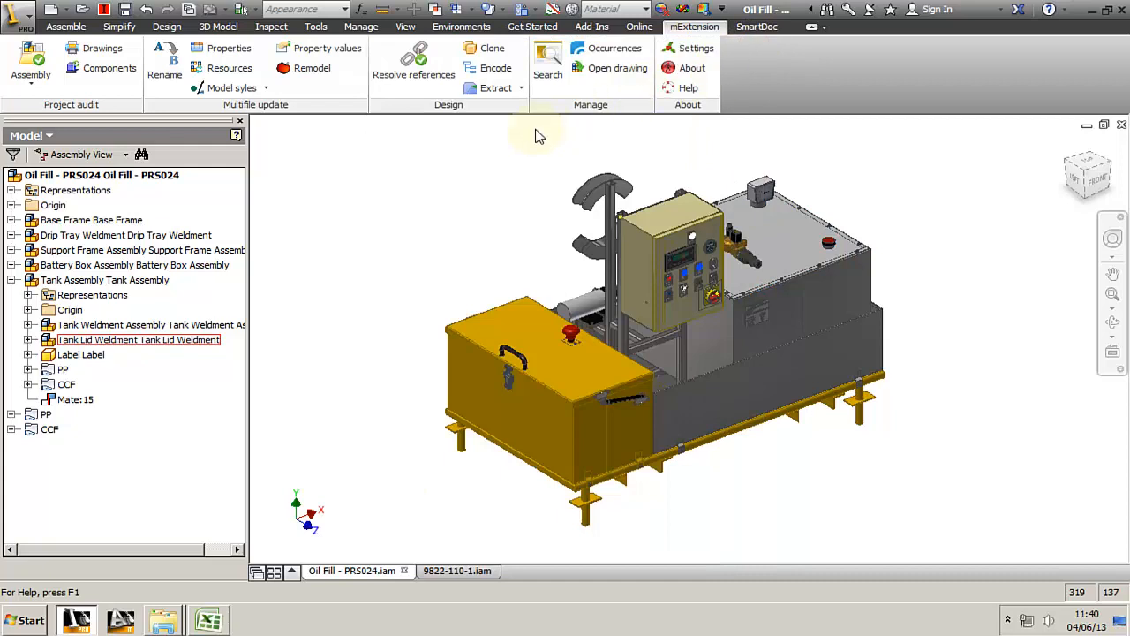